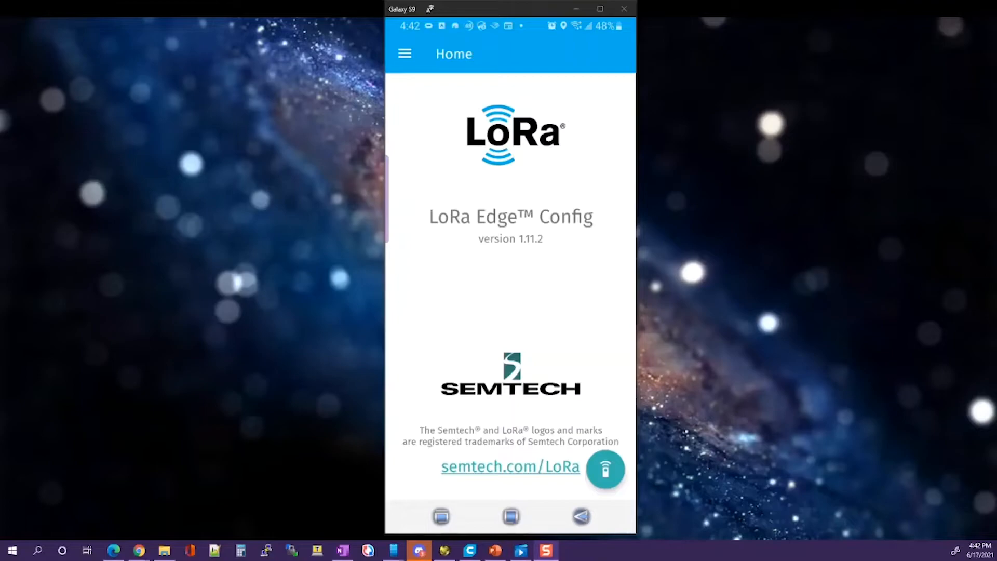
{"action": "mouse_move", "coordinate": [584, 431]}
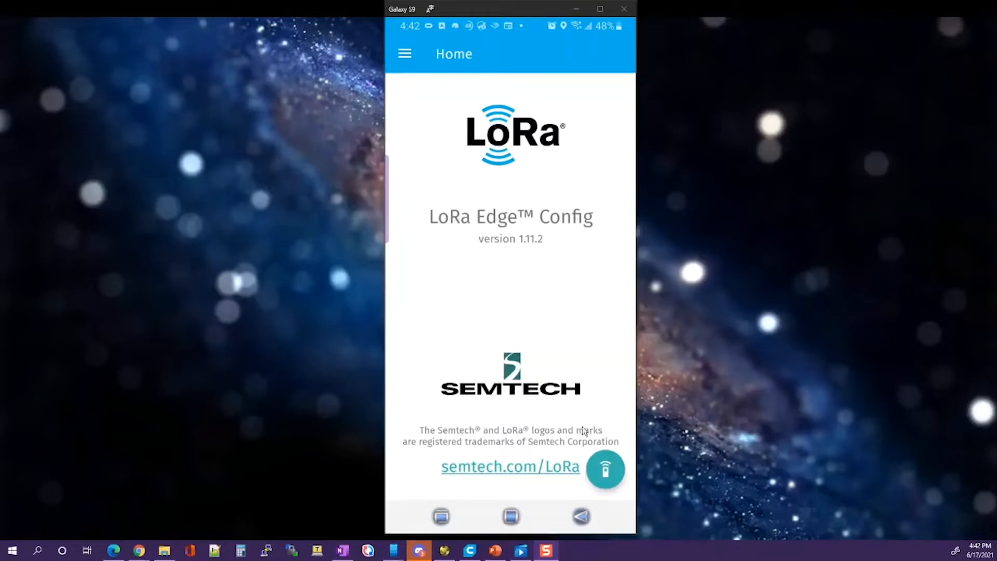
{"action": "mouse_move", "coordinate": [605, 485]}
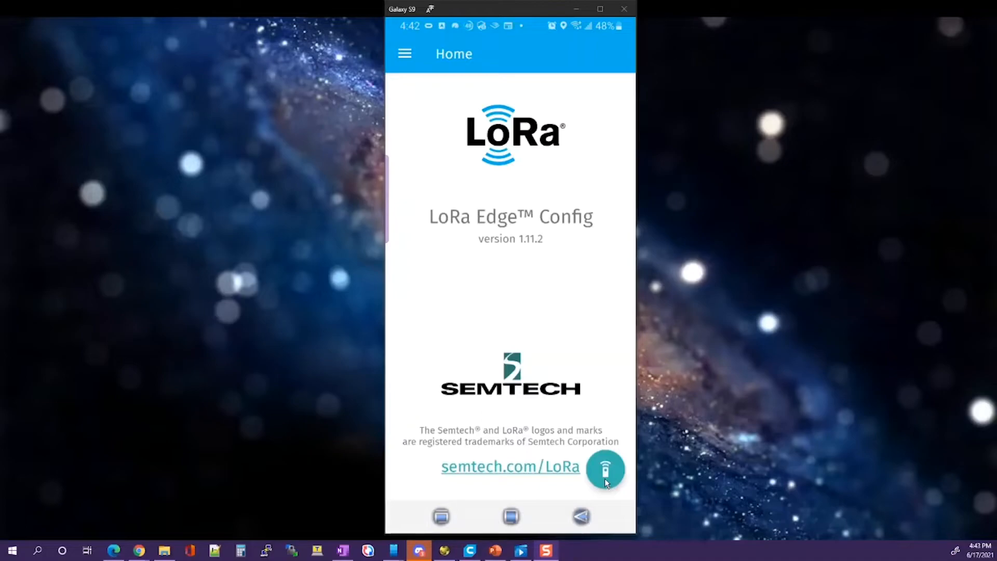
Connect to the nearby tracker SMTC_TKR_5A3C and show its Basic mode settings.
{"action": "left_click", "coordinate": [604, 468]}
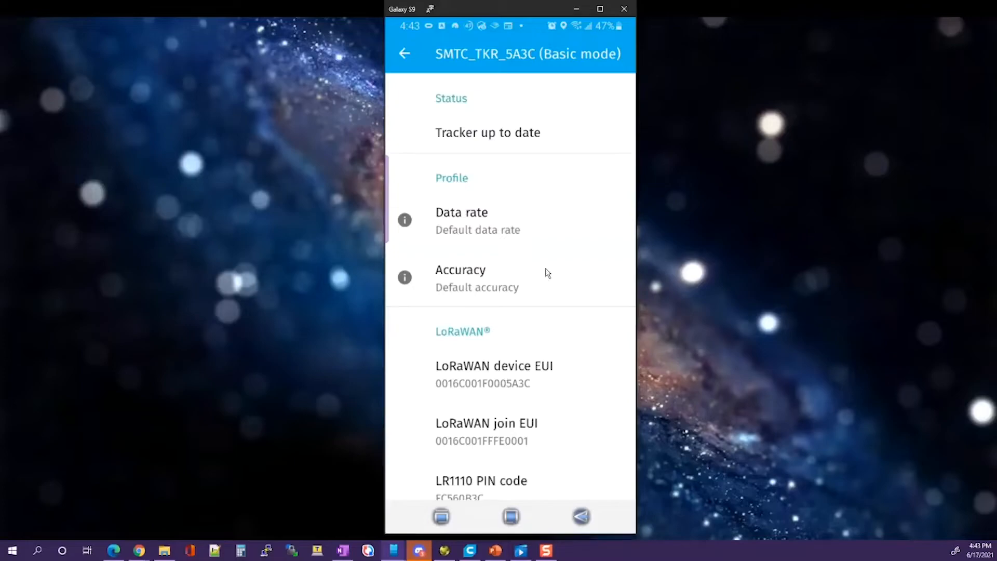
{"action": "scroll", "scroll_direction": "down", "scroll_amount": 3}
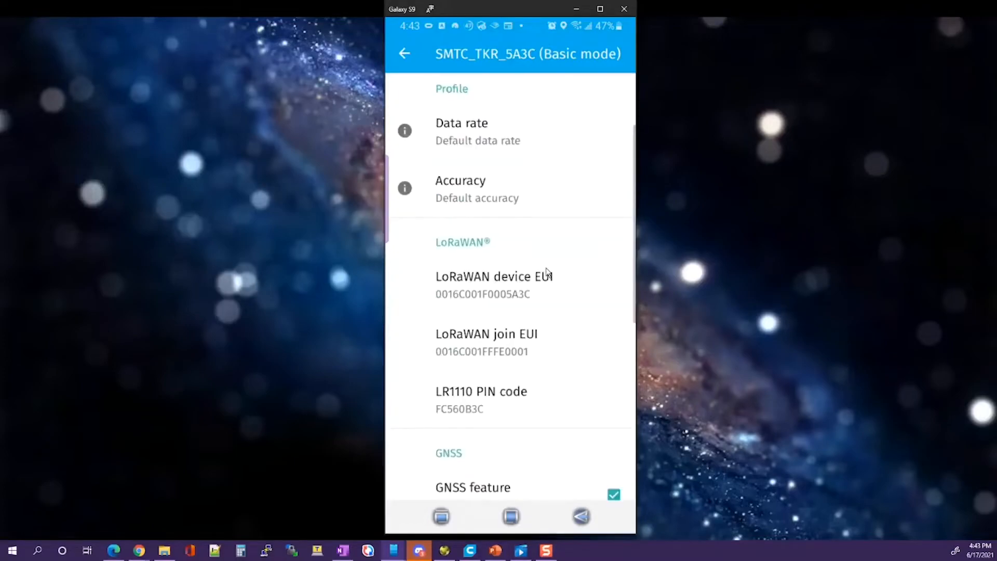
{"action": "mouse_move", "coordinate": [548, 295]}
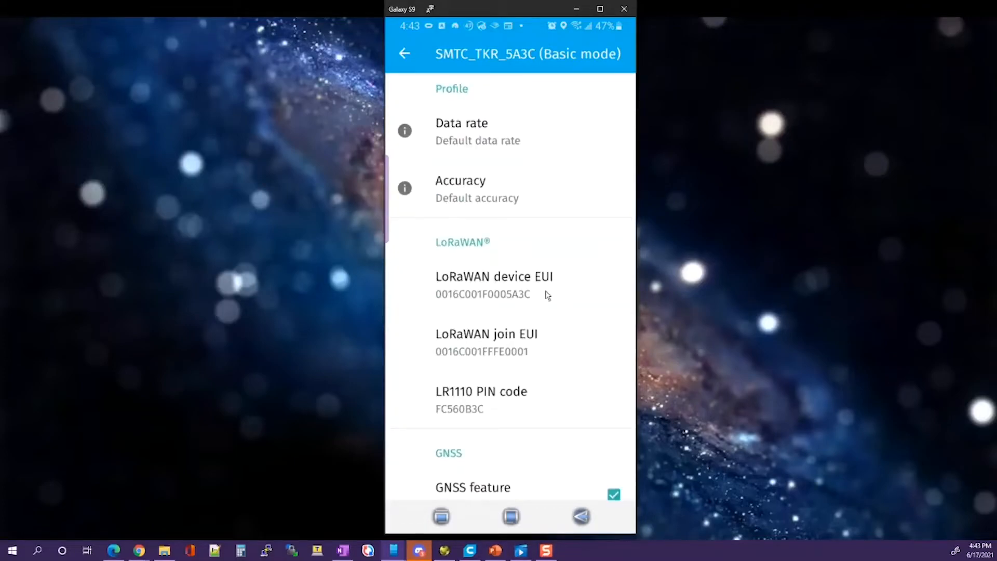
{"action": "scroll", "scroll_direction": "down", "scroll_amount": 3}
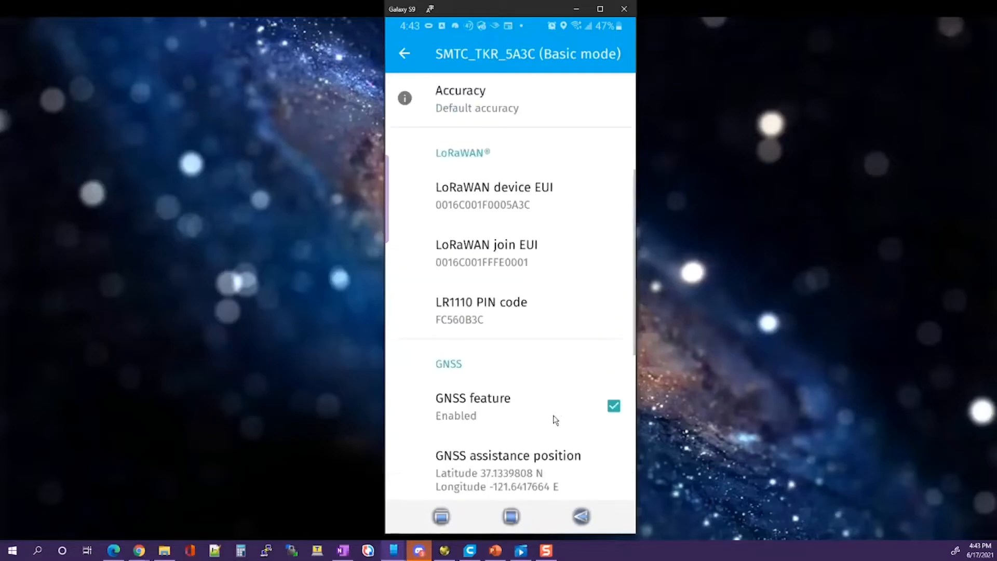
{"action": "scroll", "scroll_direction": "up", "scroll_amount": 3}
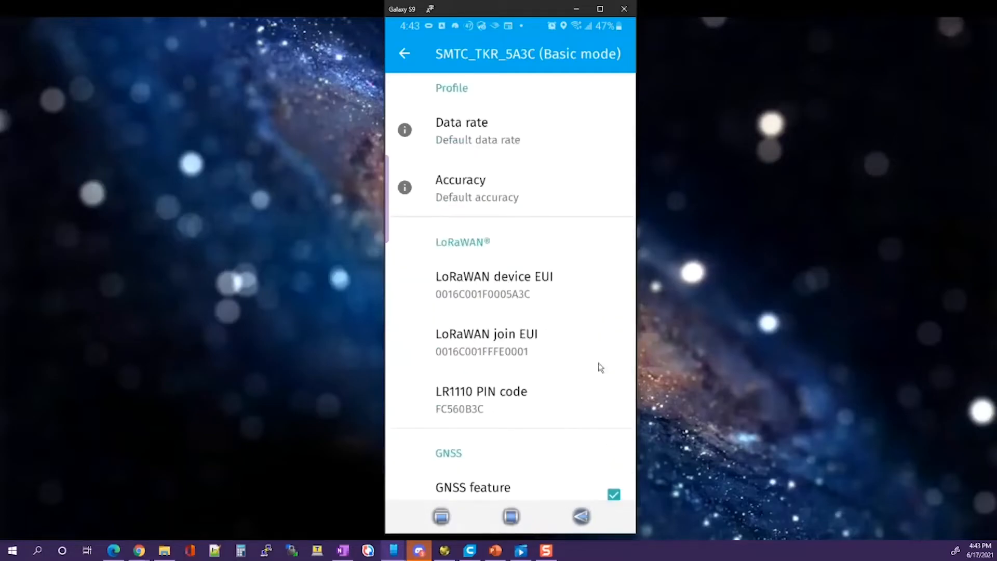
{"action": "mouse_move", "coordinate": [604, 305]}
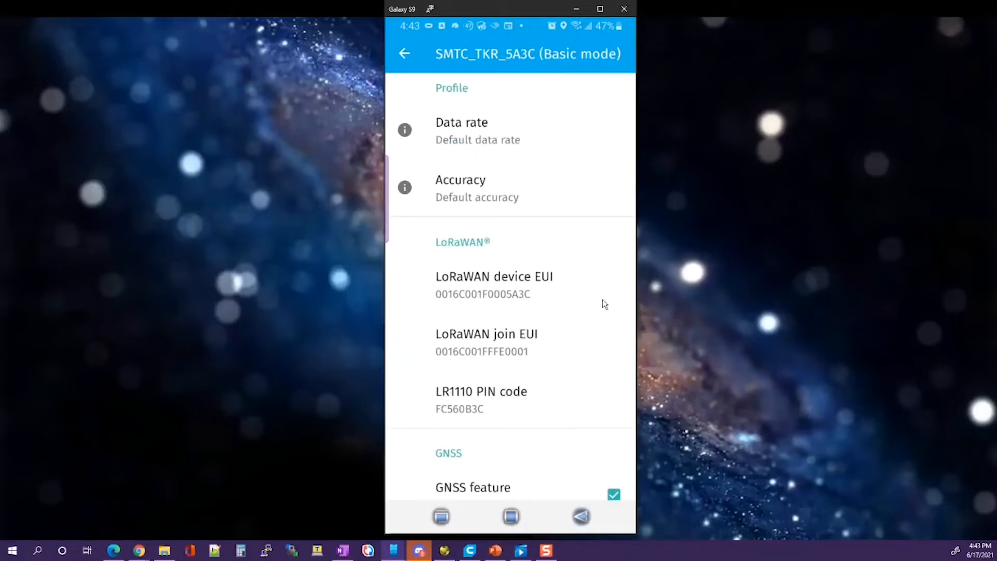
{"action": "mouse_move", "coordinate": [551, 350]}
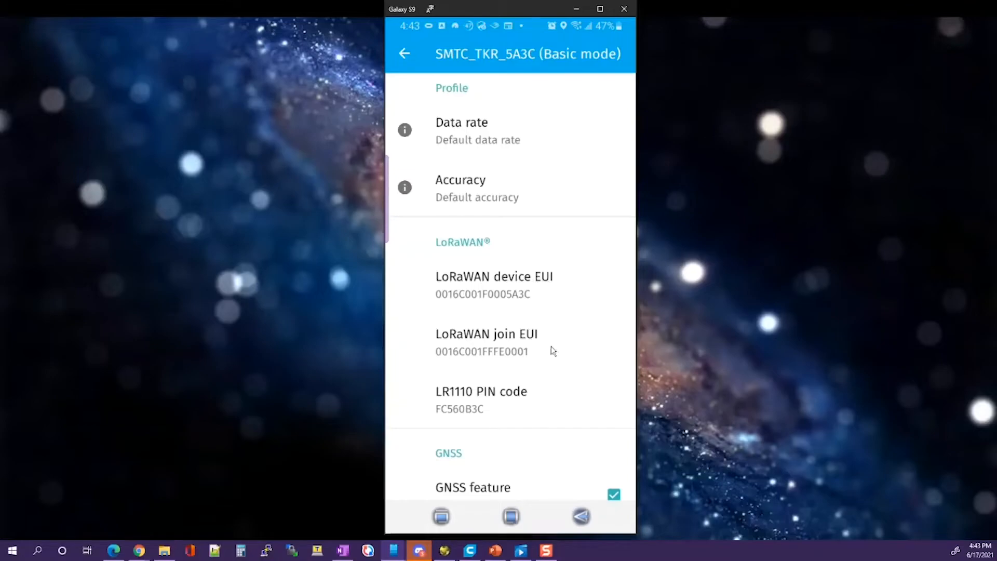
{"action": "mouse_move", "coordinate": [466, 419]}
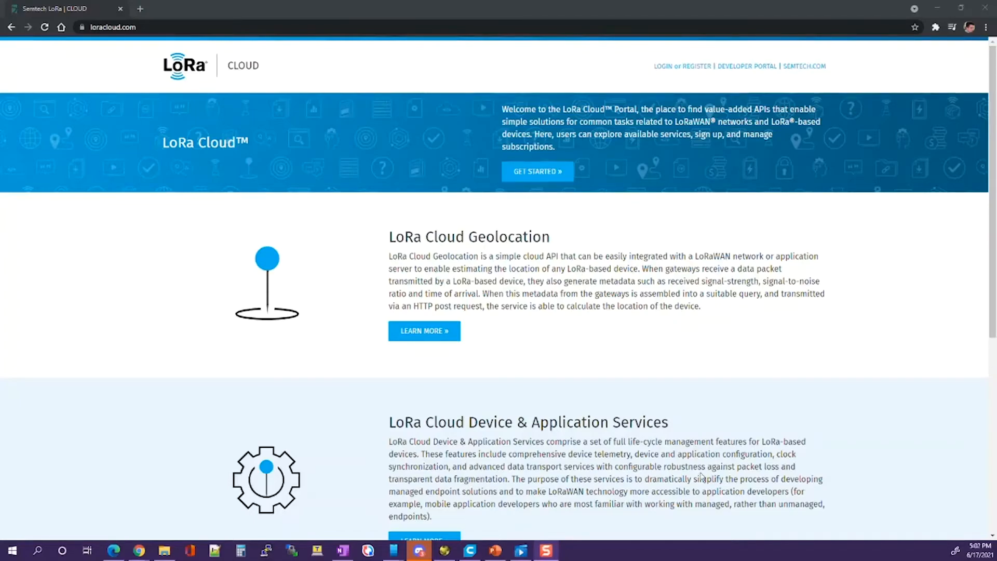
{"action": "mouse_move", "coordinate": [681, 65]}
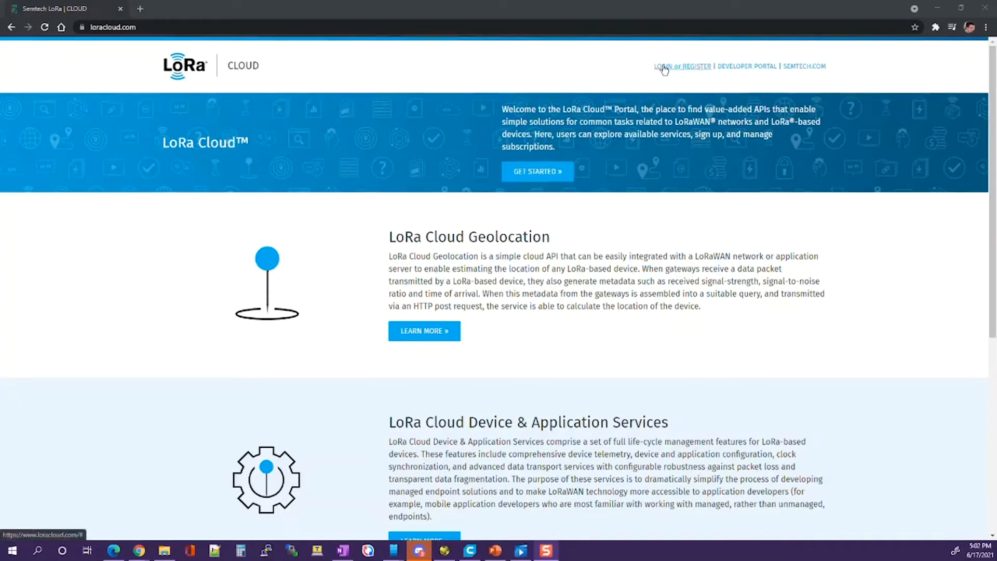
Sign in with email and password to reach the LoRa Cloud services portal.
{"action": "left_click", "coordinate": [681, 66]}
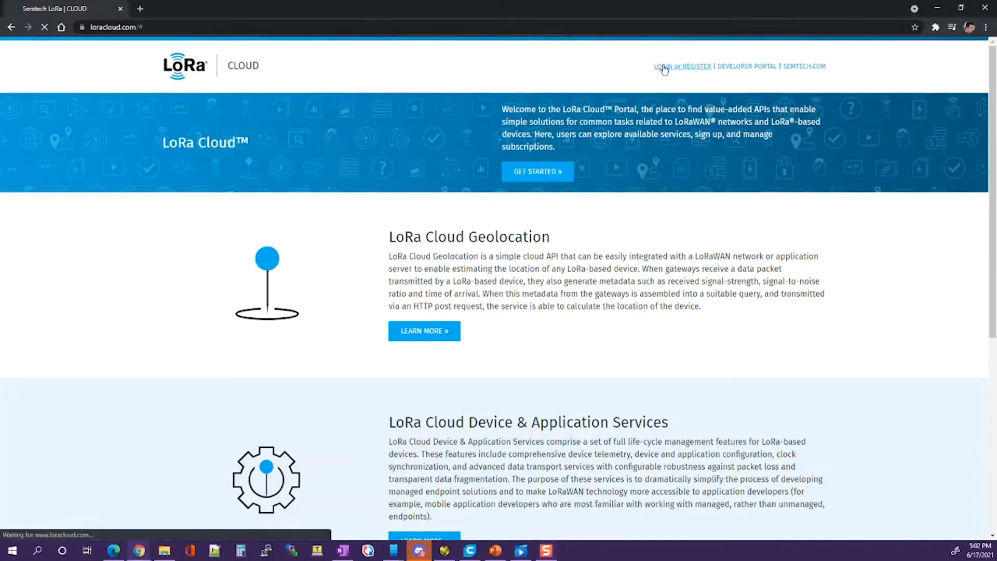
{"action": "left_click", "coordinate": [682, 66]}
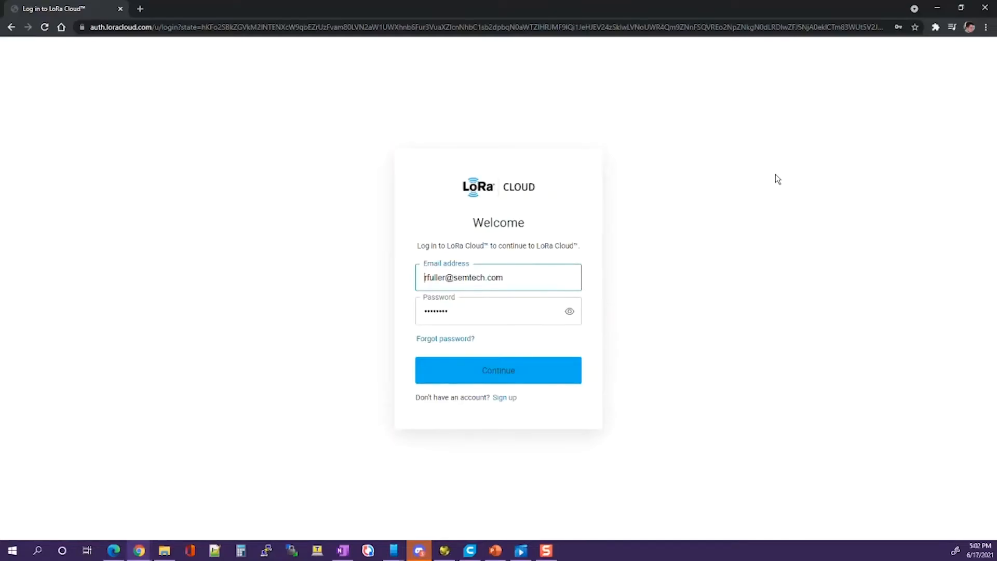
{"action": "mouse_move", "coordinate": [793, 426]}
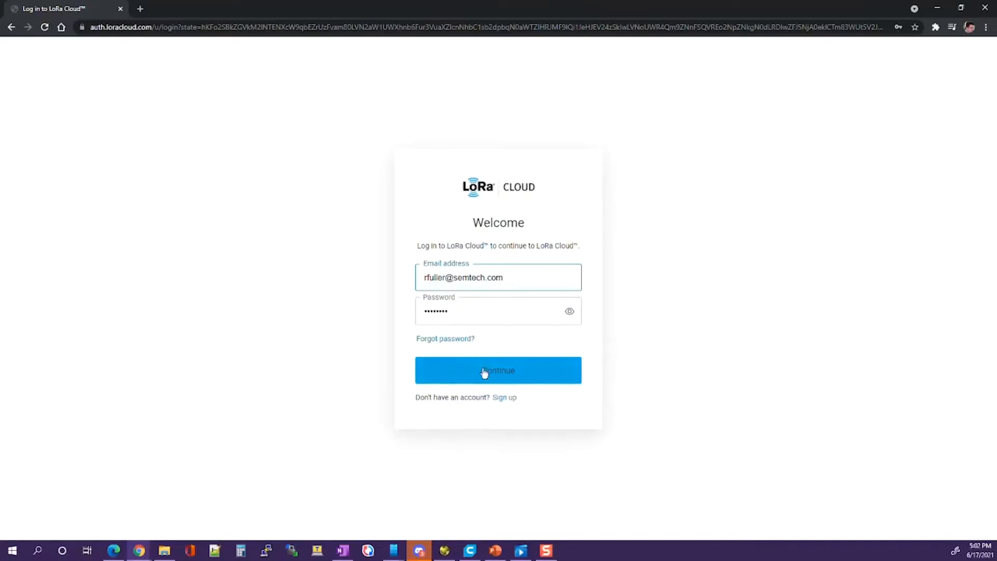
{"action": "left_click", "coordinate": [498, 369]}
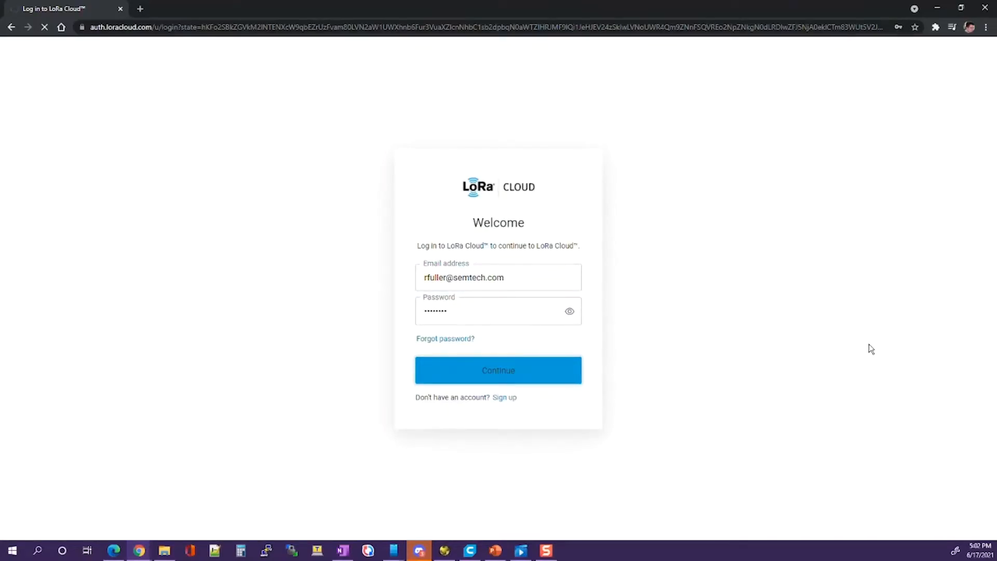
{"action": "left_click", "coordinate": [497, 369]}
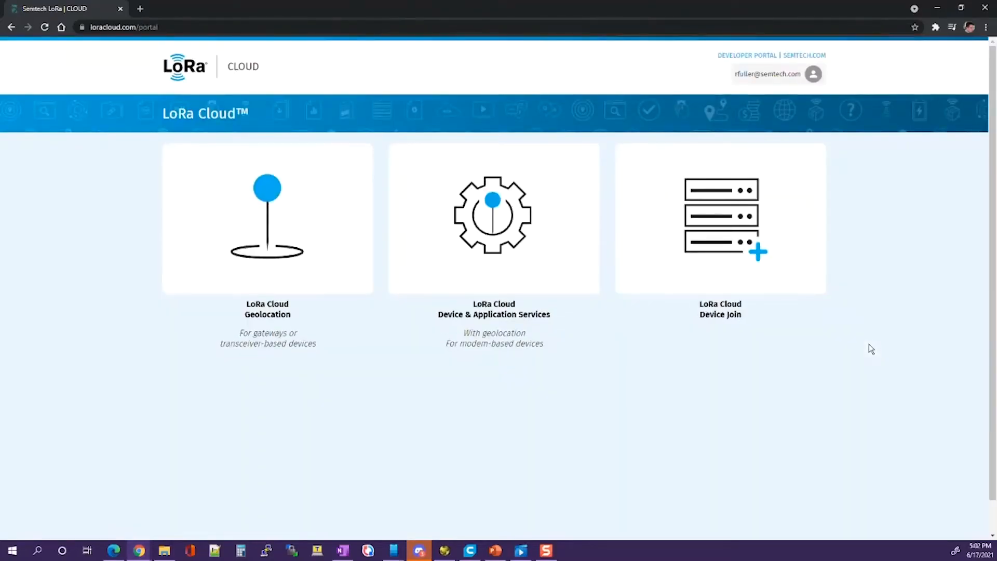
{"action": "mouse_move", "coordinate": [925, 347]}
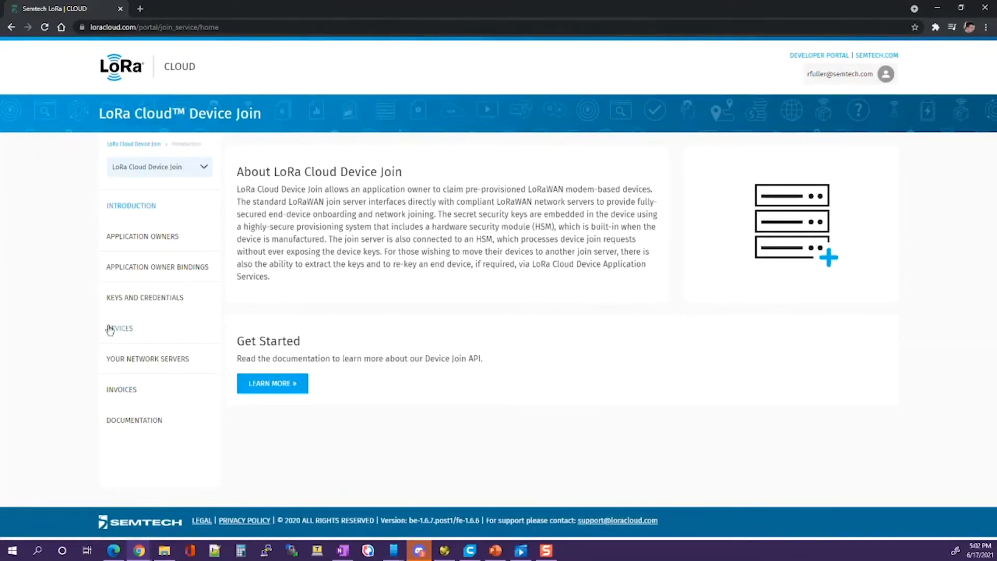
In Device Join, go to Devices and start claiming an individual device.
{"action": "left_click", "coordinate": [120, 328]}
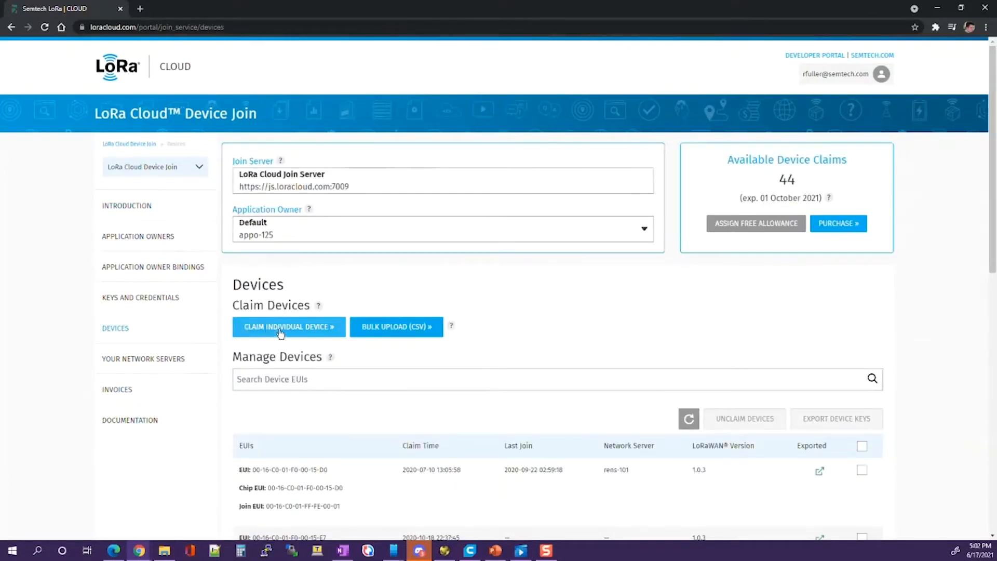
{"action": "left_click", "coordinate": [289, 326]}
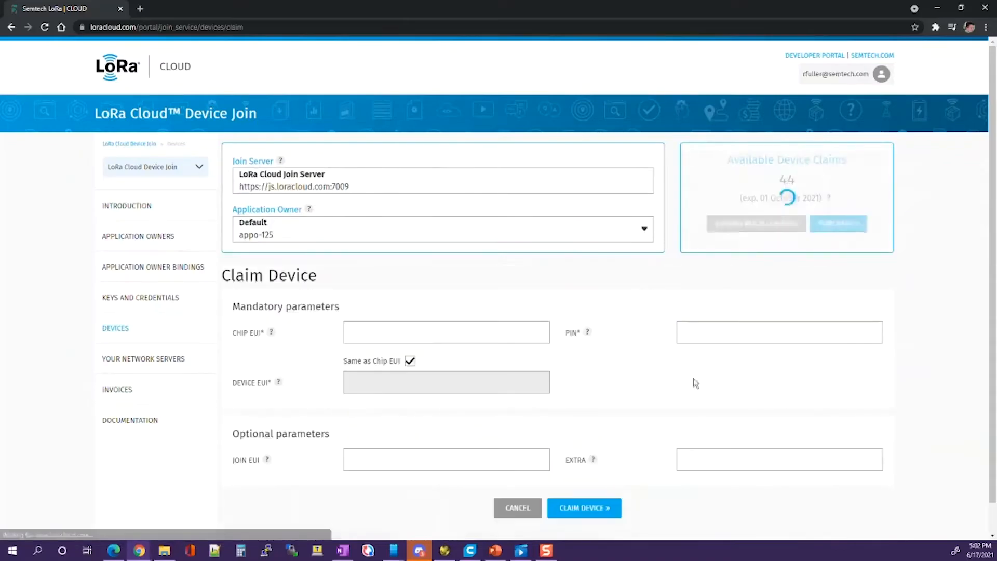
Enter the Chip EUI 00-16-C0-01-F0-00-5A-3C, keeping Device EUI the same.
{"action": "left_click", "coordinate": [446, 332]}
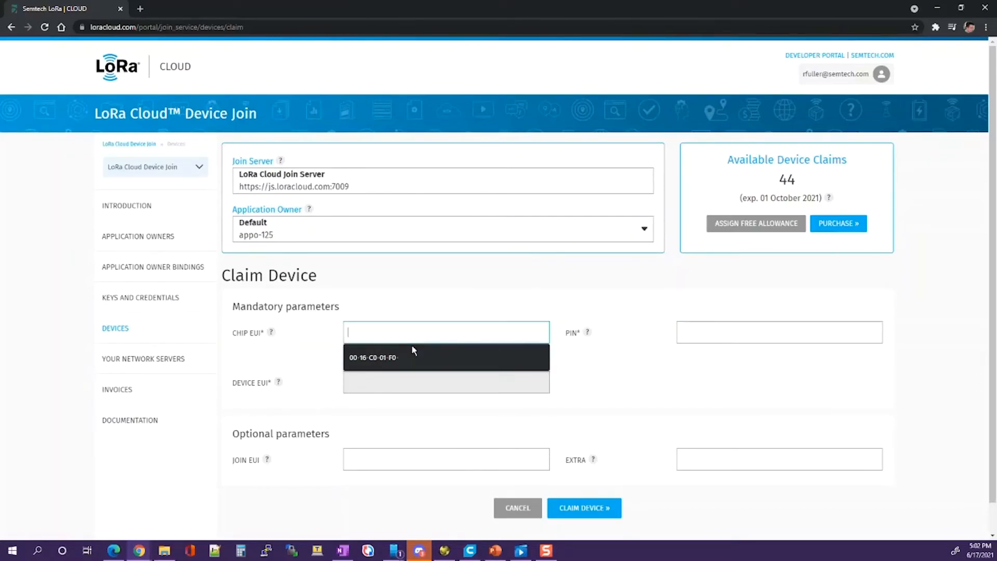
{"action": "type", "text": "00-"}
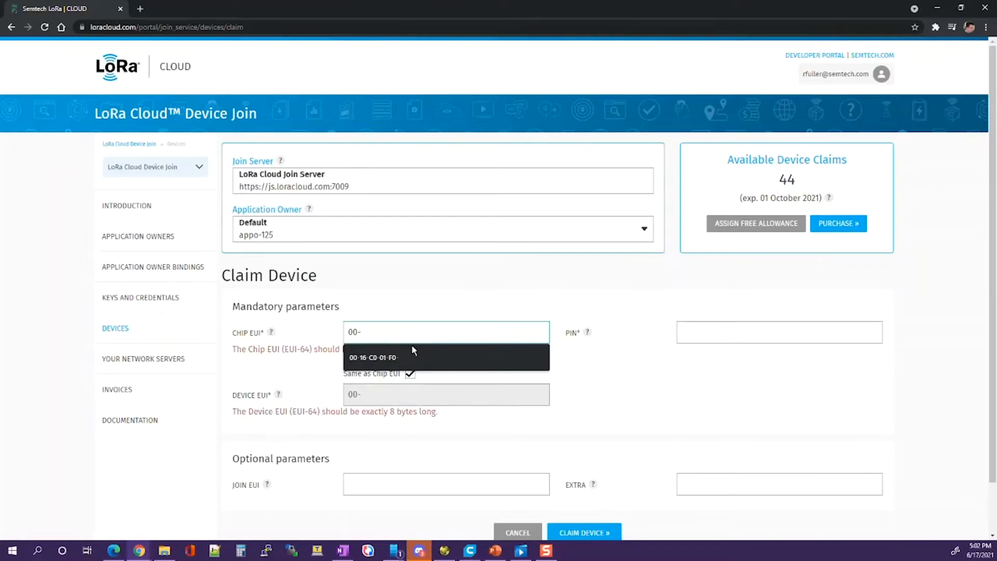
{"action": "type", "text": "16-C"}
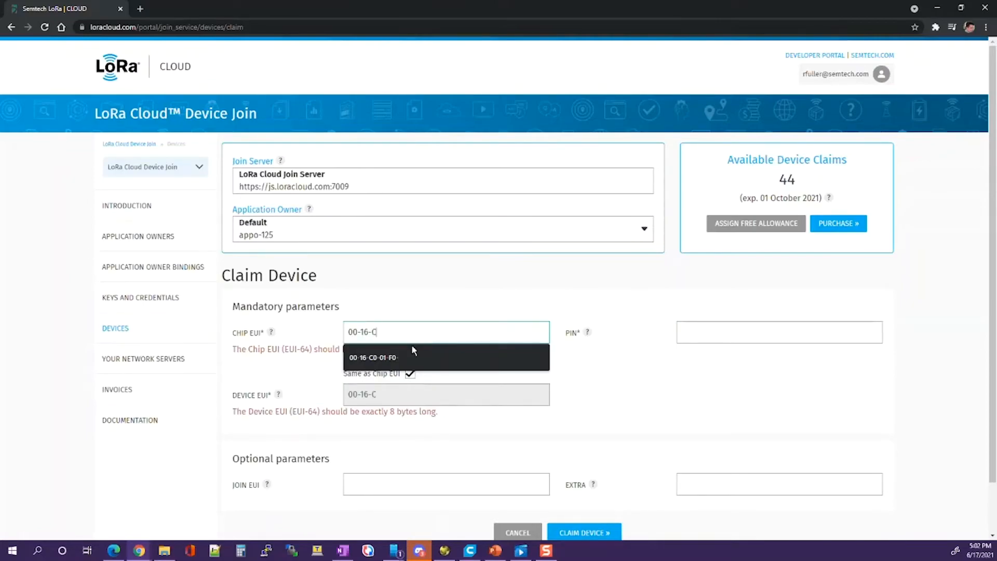
{"action": "type", "text": "0-01-"}
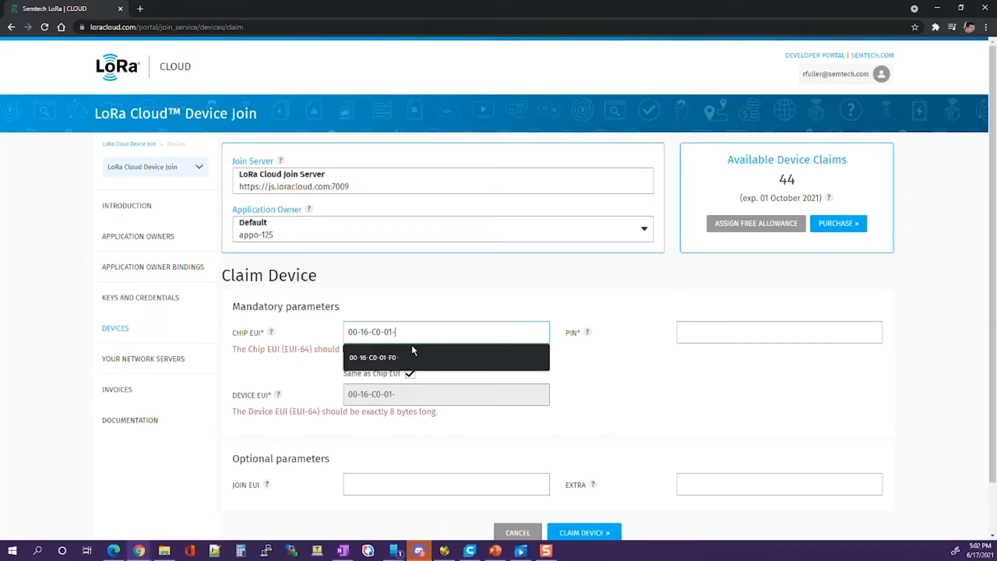
{"action": "type", "text": "F0-"}
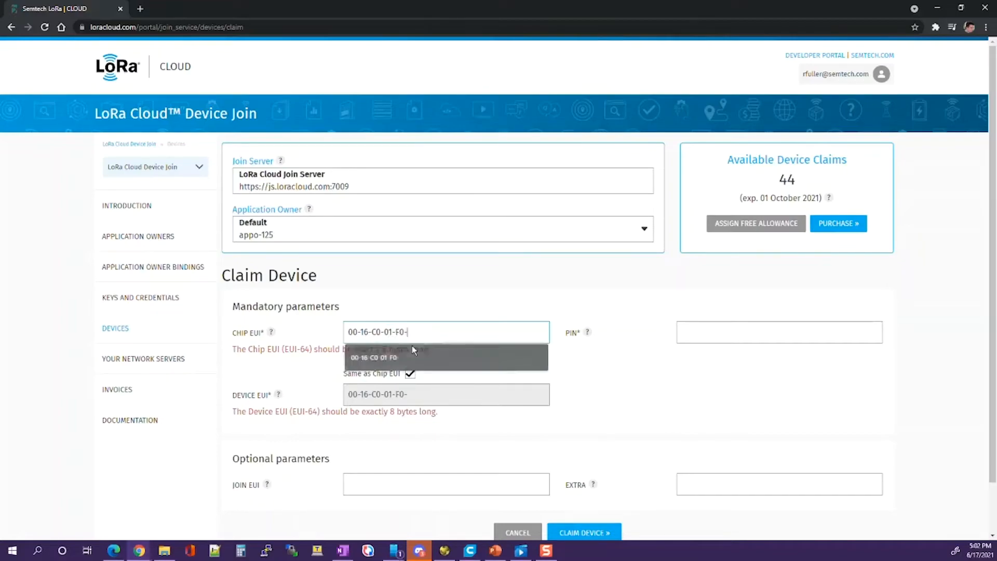
{"action": "type", "text": "05-"}
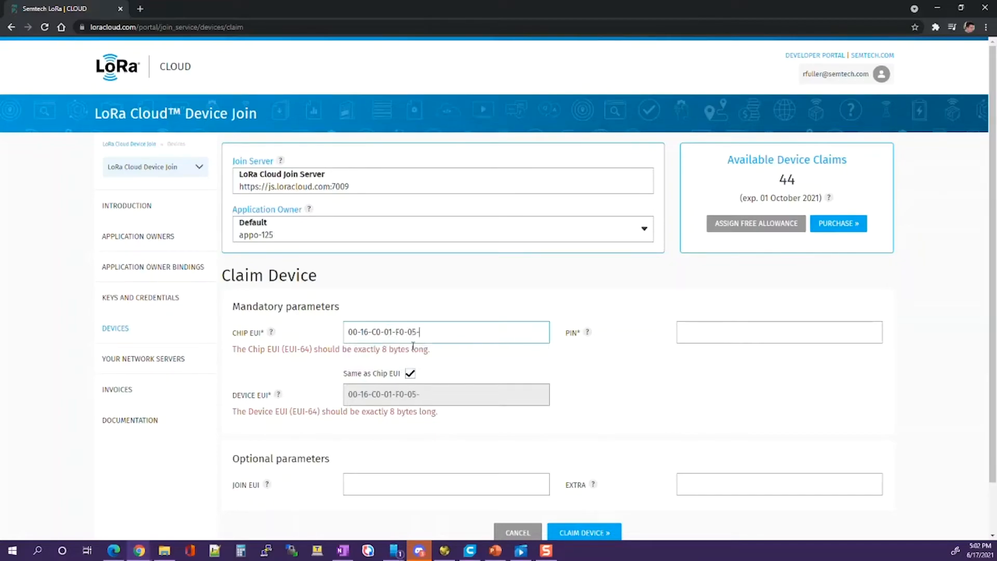
{"action": "type", "text": "A"}
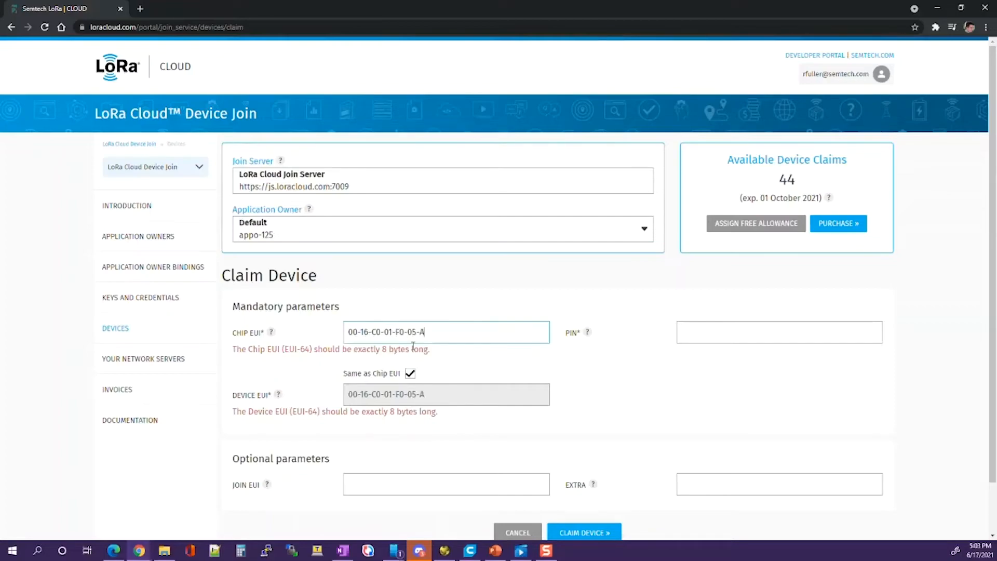
{"action": "type", "text": "3-C"}
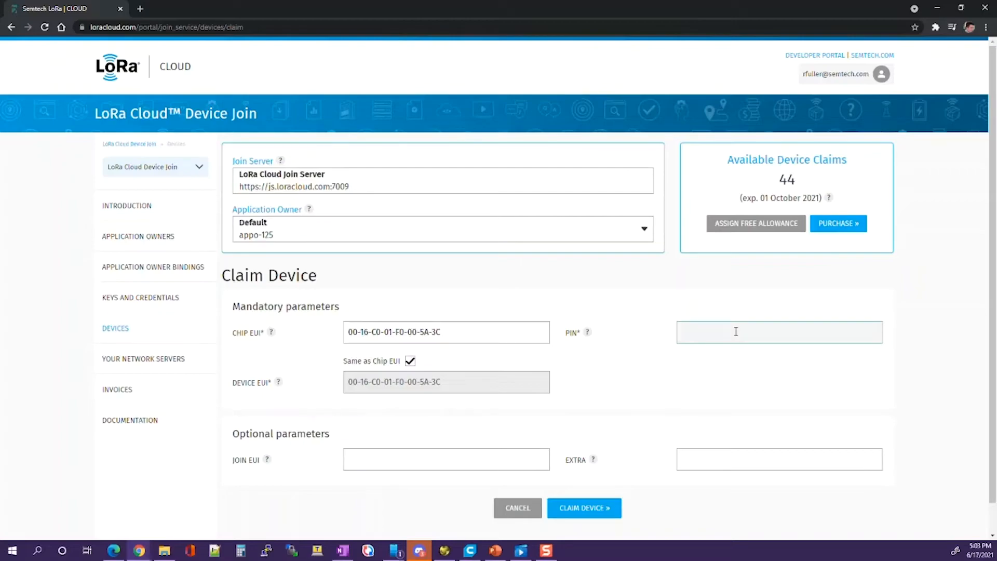
{"action": "type", "text": "f"}
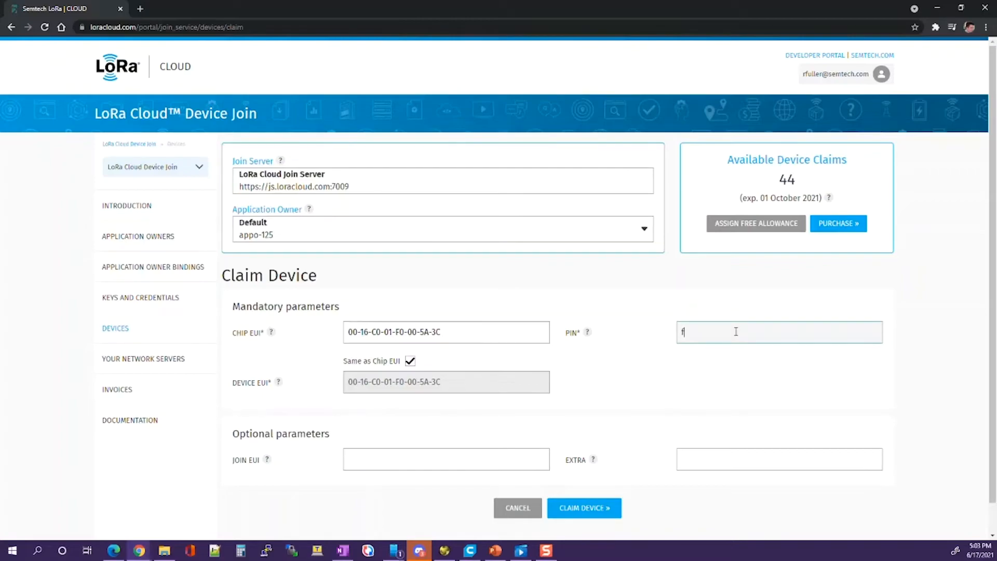
{"action": "type", "text": "C"}
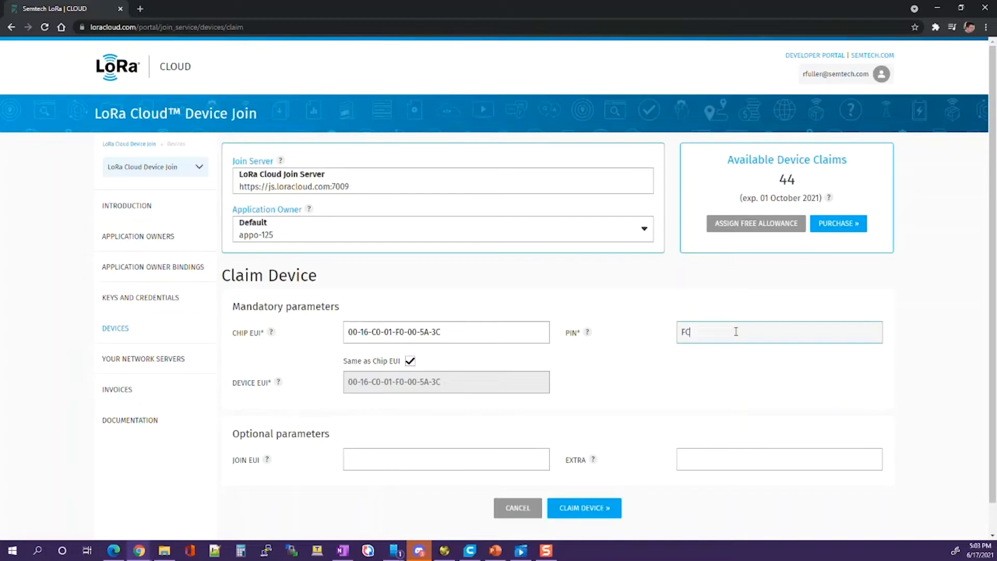
{"action": "type", "text": "5"}
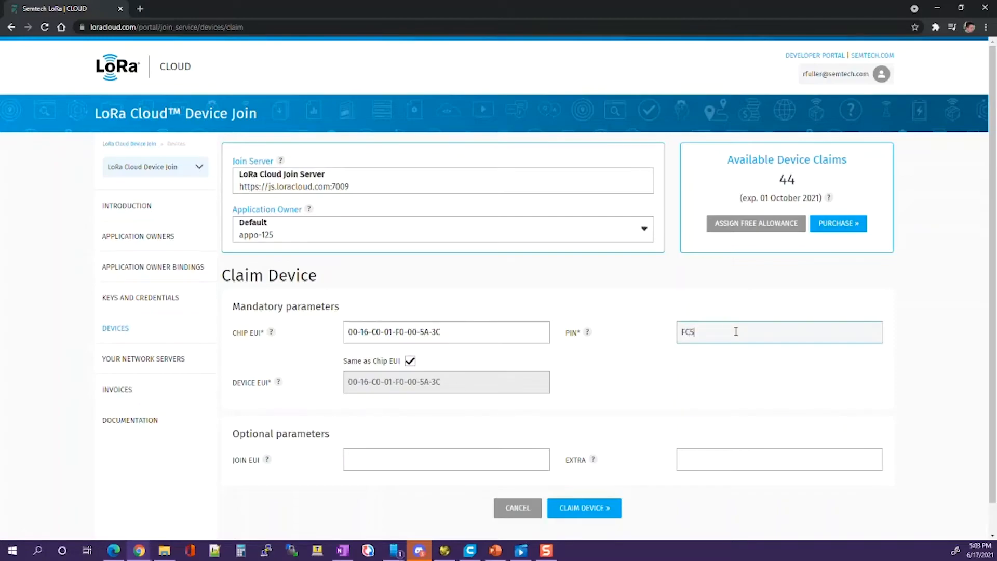
{"action": "type", "text": "60"}
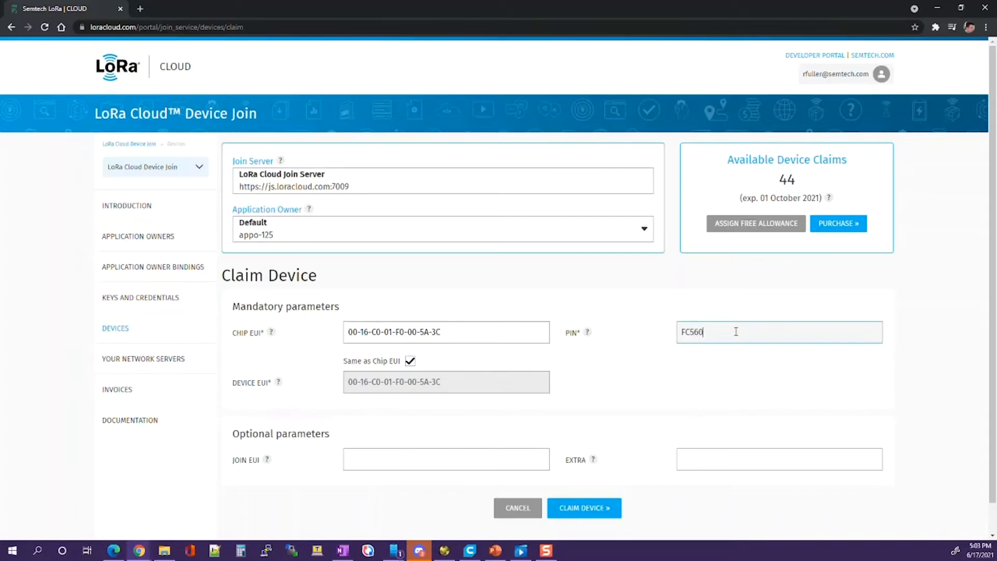
{"action": "type", "text": "B3"}
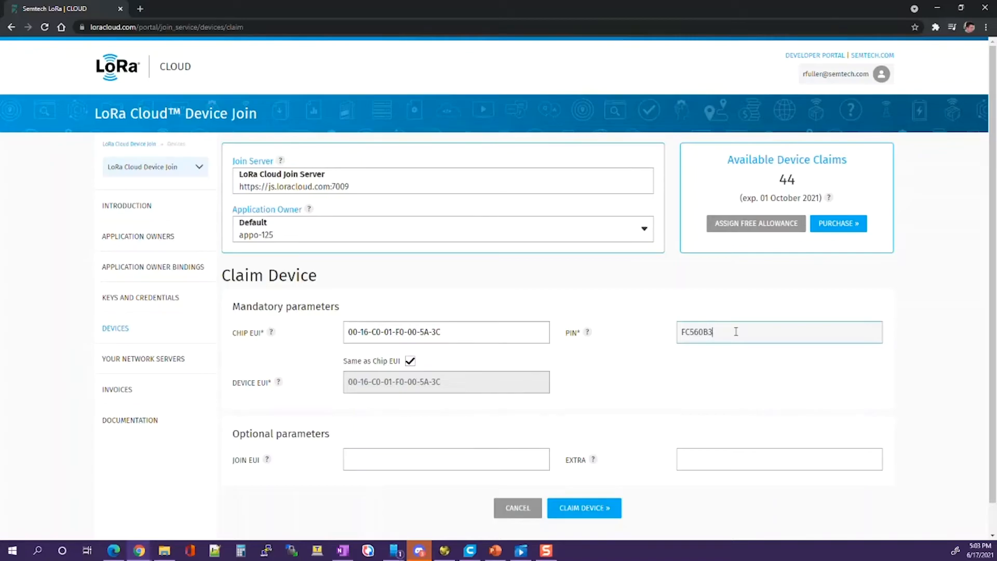
{"action": "scroll", "scroll_direction": "down", "scroll_amount": 3}
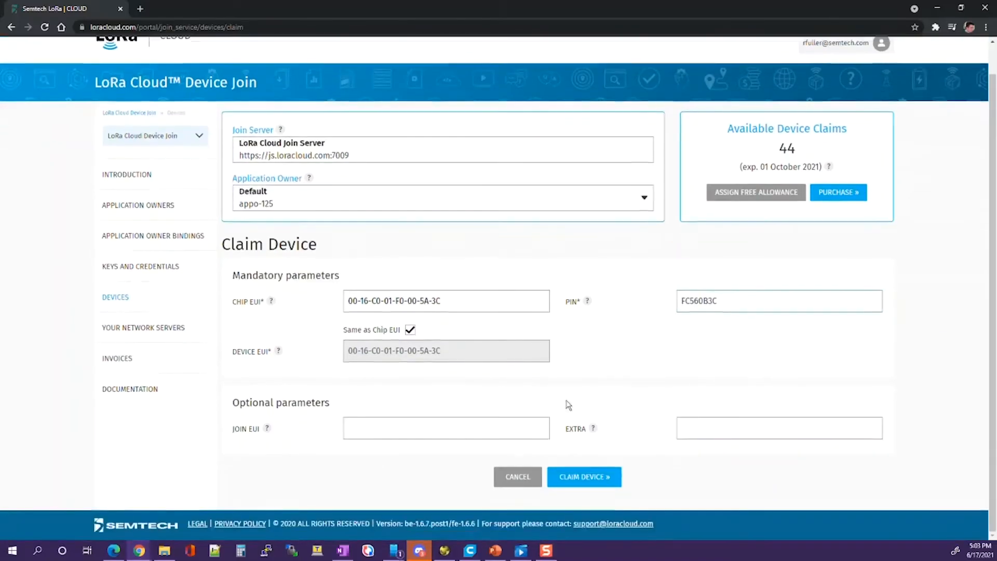
Enter the optional Join EUI 00-16-C0-01-FF-FE-00-01.
{"action": "left_click", "coordinate": [446, 427]}
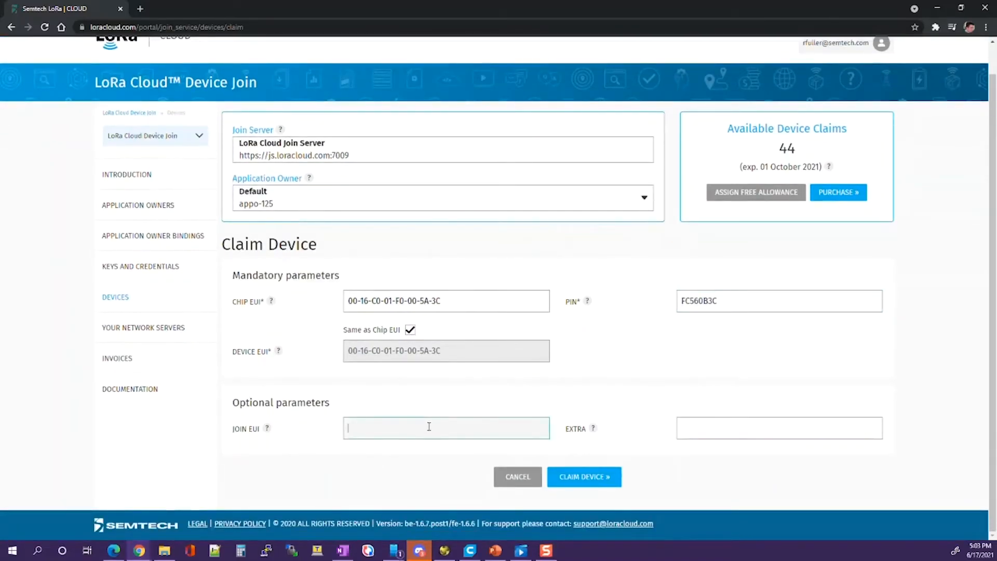
{"action": "type", "text": "0"}
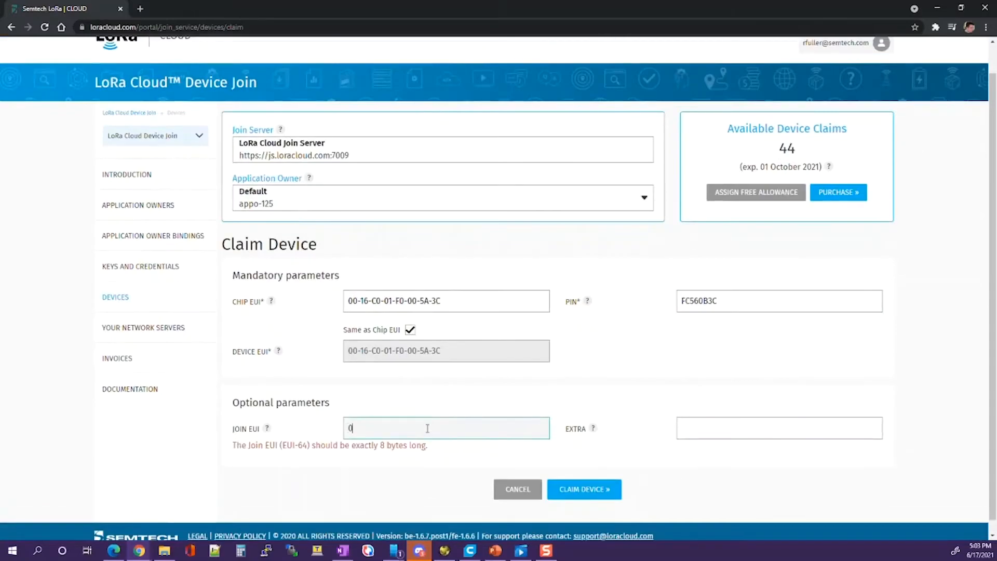
{"action": "type", "text": "00-"}
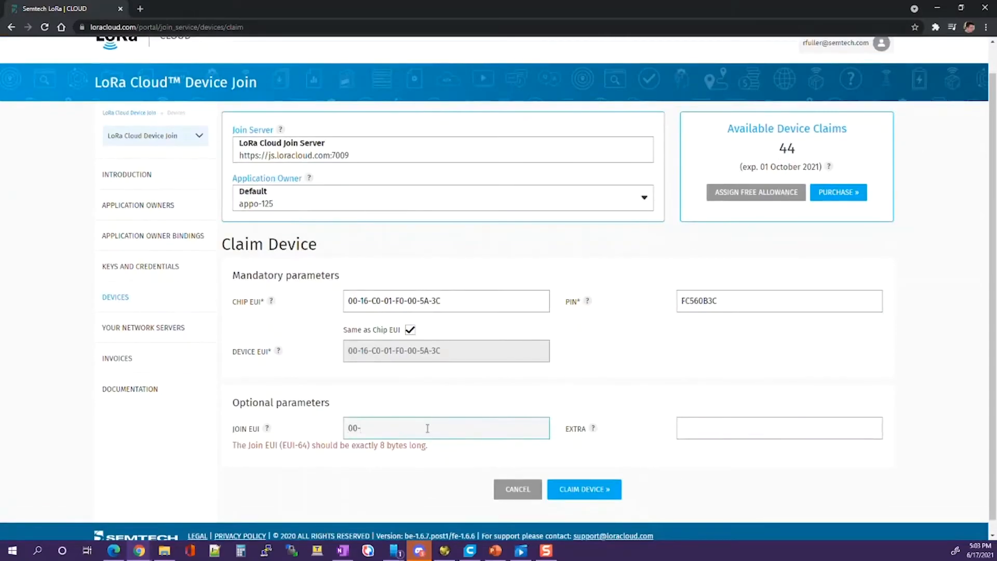
{"action": "type", "text": "16-"}
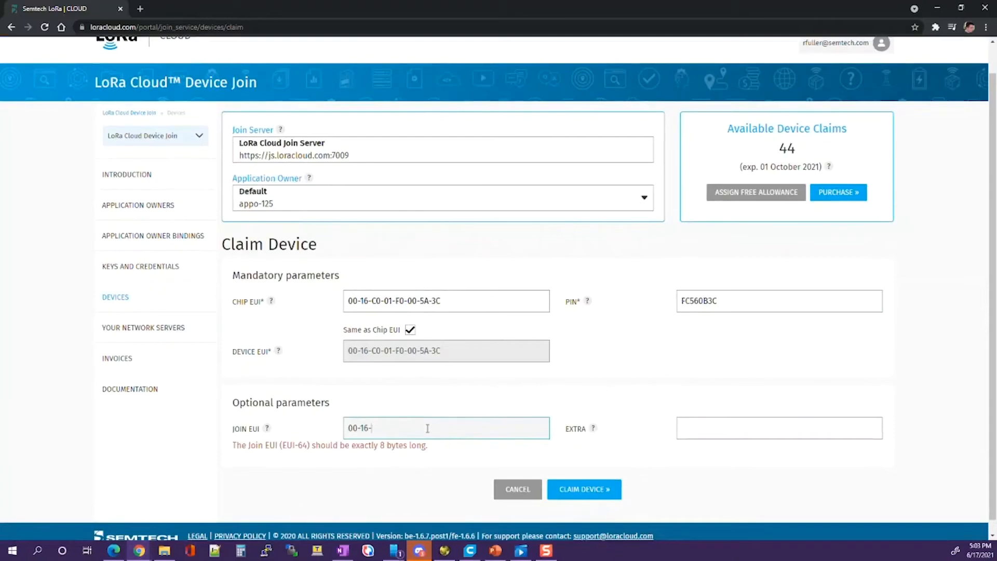
{"action": "type", "text": "C0-01-FF-FE-"}
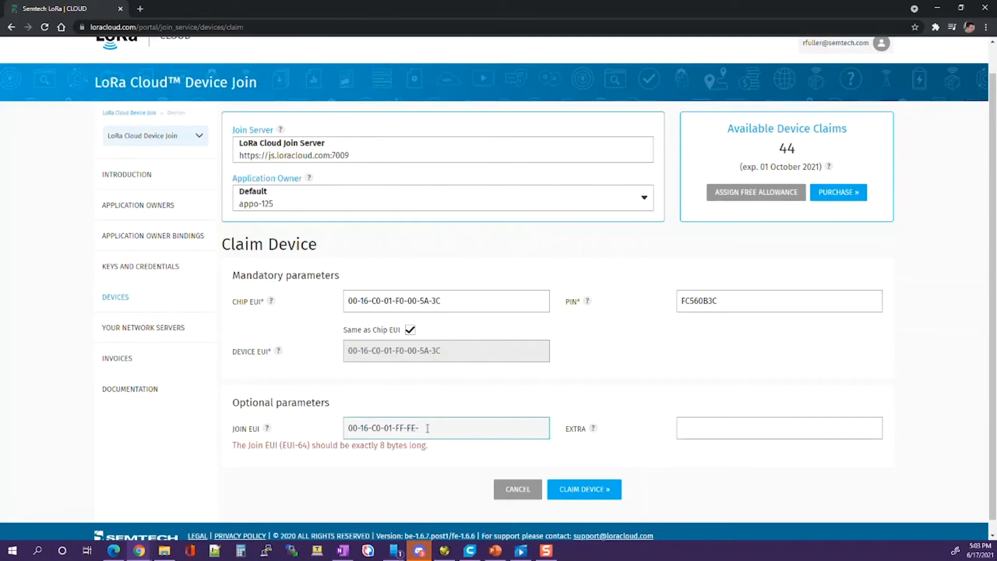
{"action": "type", "text": "00-01"}
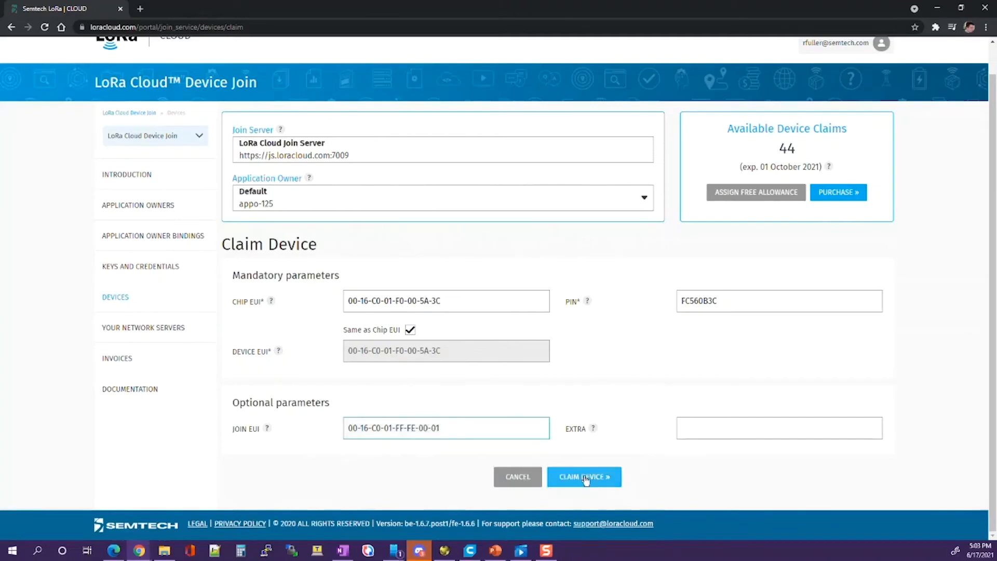
Submit the claim so device 00-16-C0-01-F0-00-5A-3C is reported as claimed.
{"action": "left_click", "coordinate": [582, 477]}
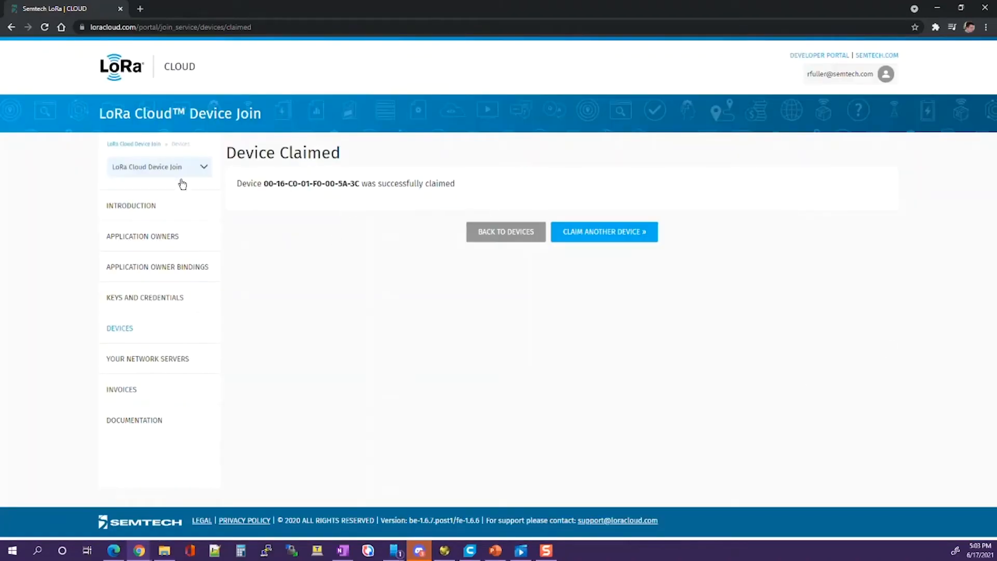
{"action": "mouse_move", "coordinate": [355, 242]}
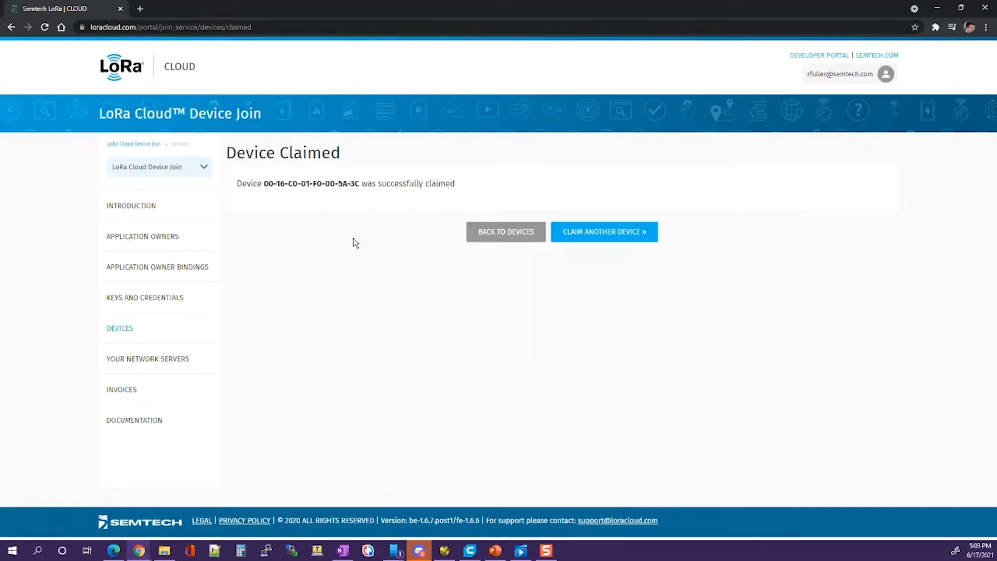
{"action": "mouse_move", "coordinate": [358, 292]}
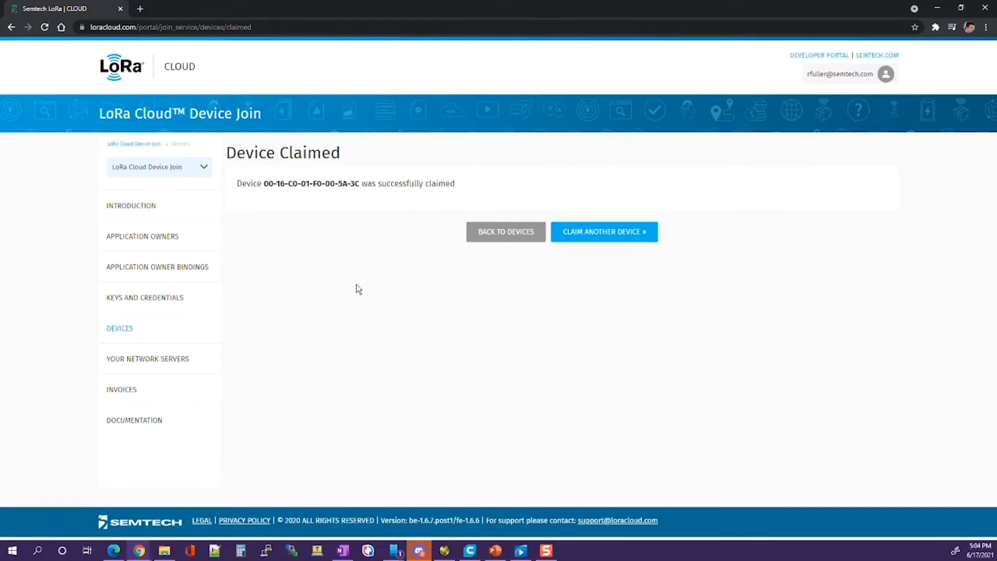
{"action": "mouse_move", "coordinate": [571, 294]}
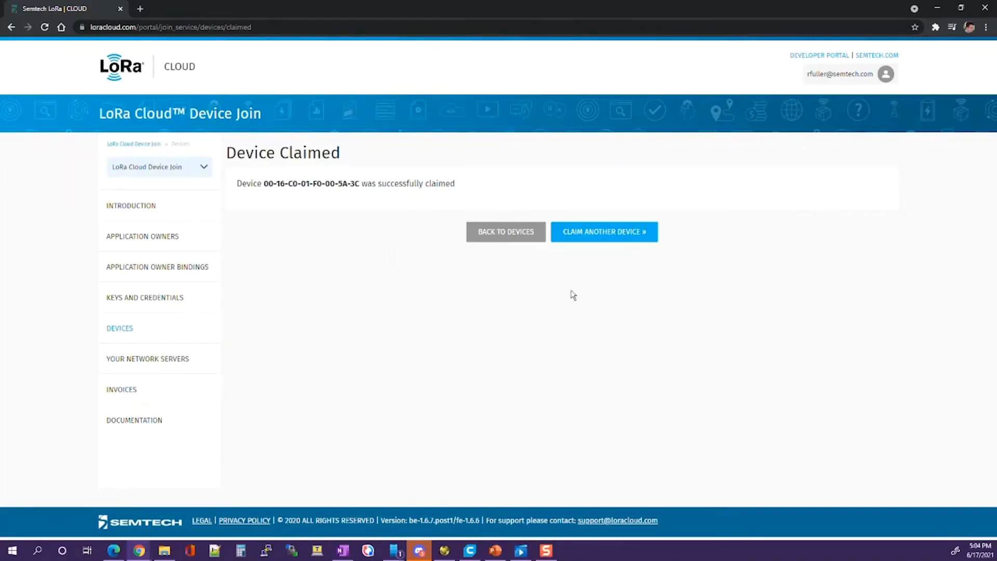
{"action": "left_click", "coordinate": [506, 232]}
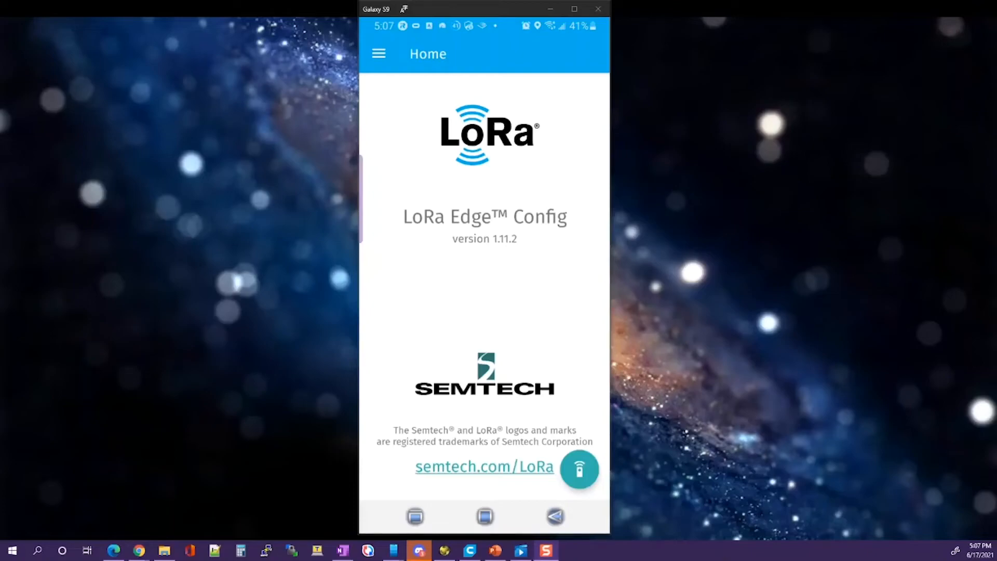
{"action": "mouse_move", "coordinate": [580, 470]}
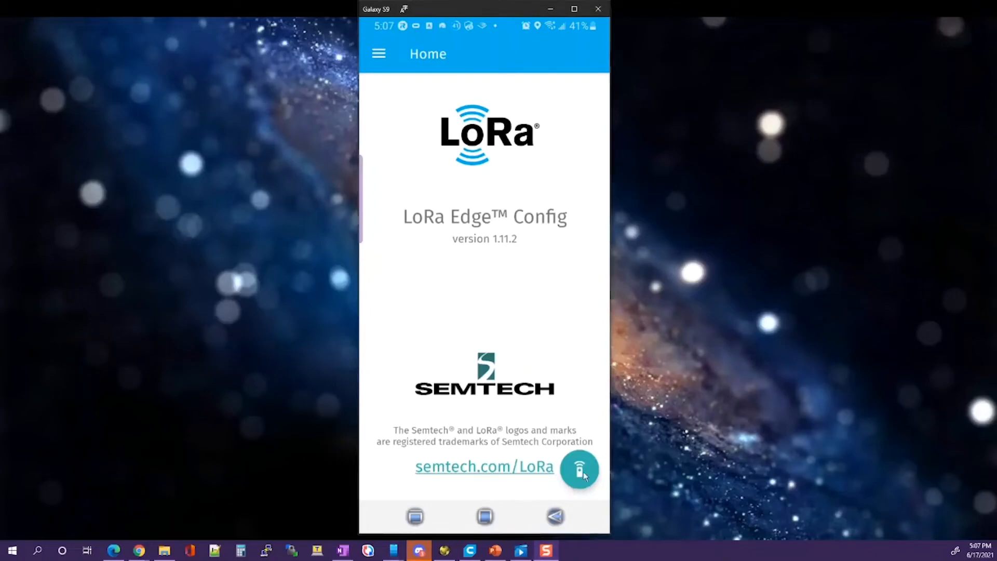
Scan for trackers and reconnect to SMTC_TKR_5A3C in Basic mode.
{"action": "left_click", "coordinate": [579, 468]}
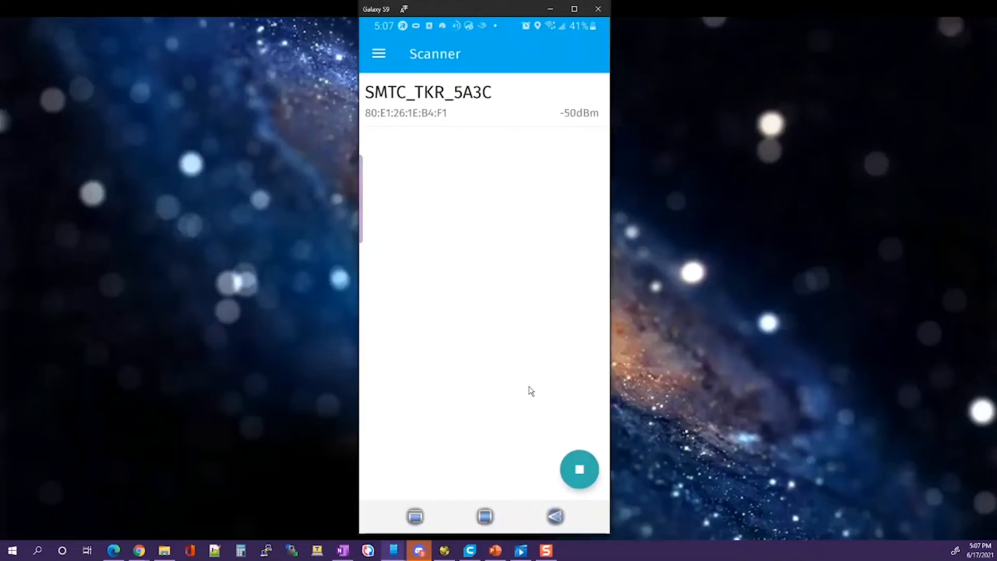
{"action": "mouse_move", "coordinate": [470, 103]}
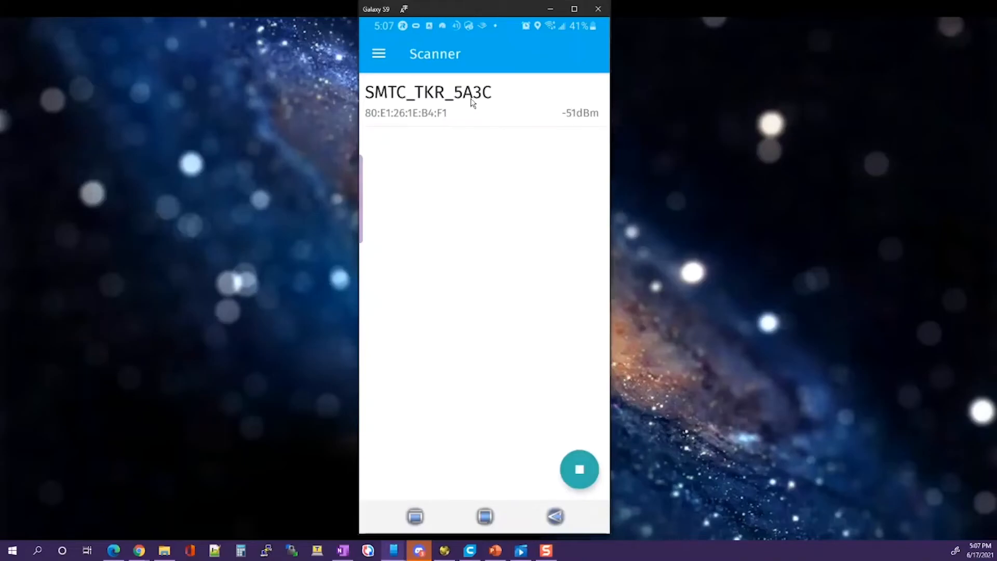
{"action": "left_click", "coordinate": [428, 102]}
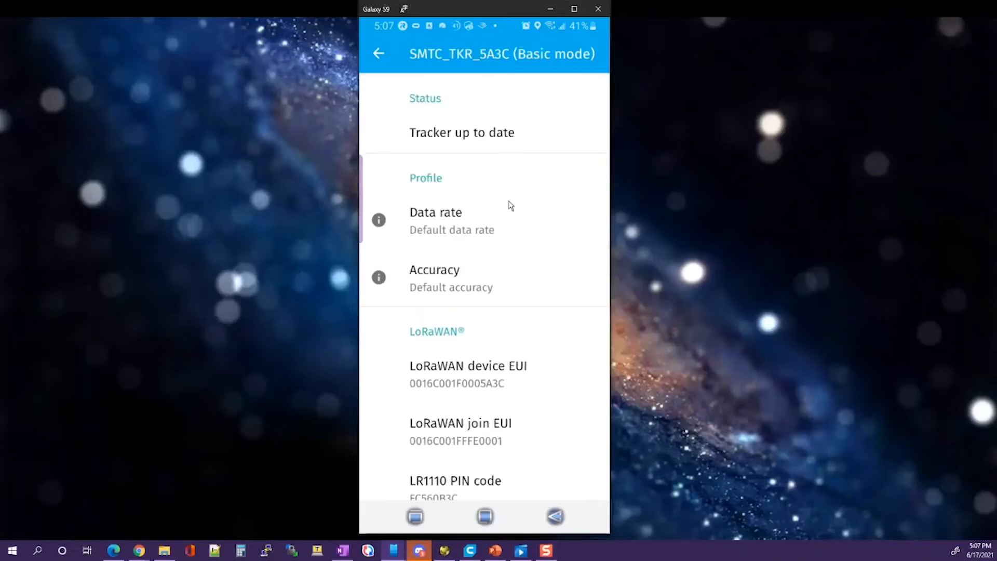
{"action": "mouse_move", "coordinate": [508, 213]}
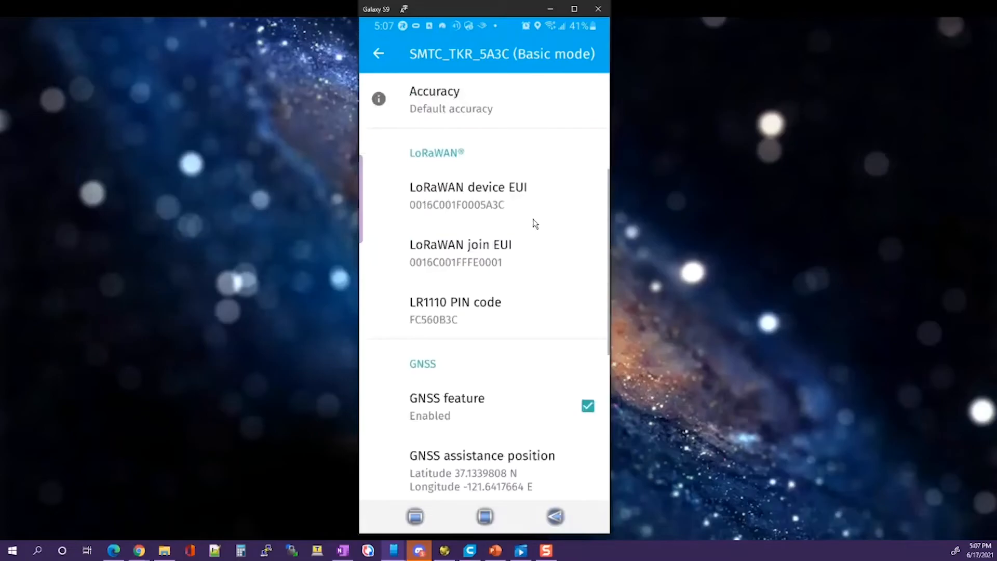
{"action": "scroll", "scroll_direction": "down", "scroll_amount": 3}
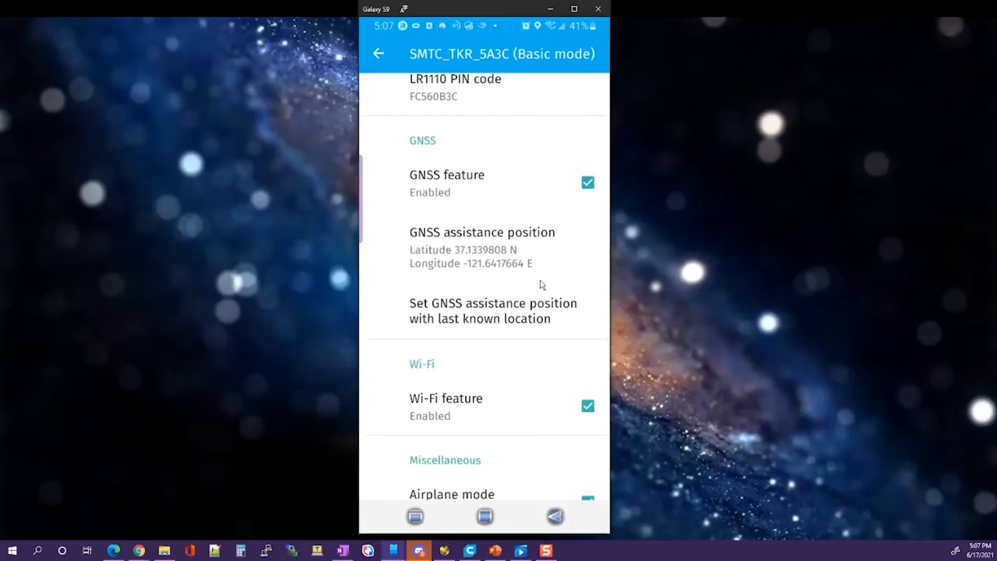
{"action": "mouse_move", "coordinate": [568, 183]}
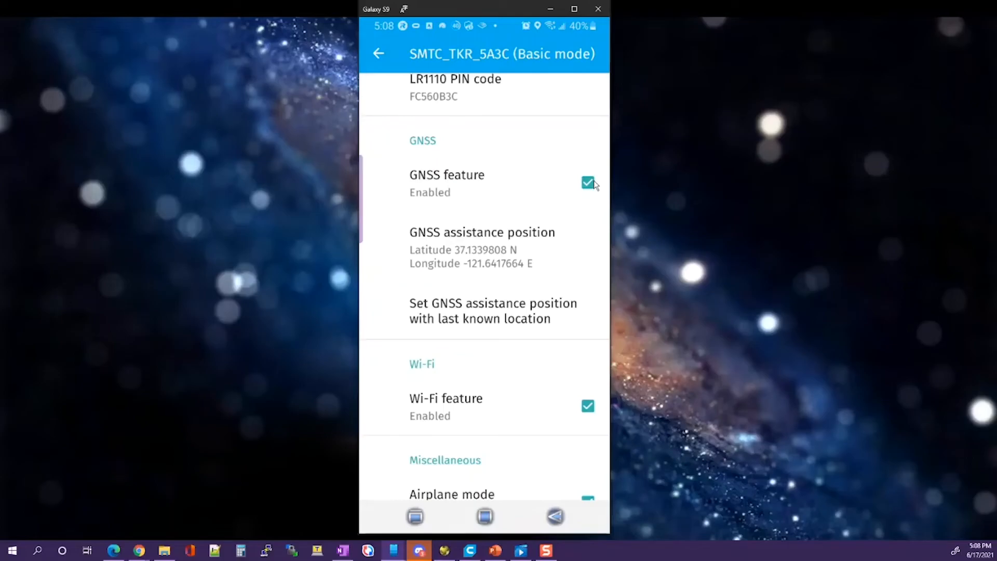
{"action": "mouse_move", "coordinate": [583, 386]}
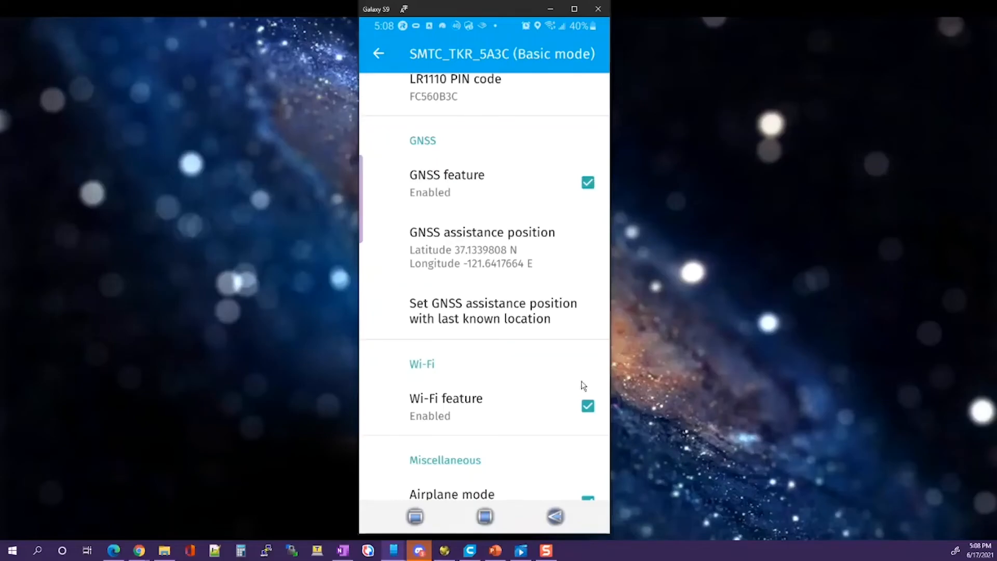
{"action": "mouse_move", "coordinate": [579, 435]}
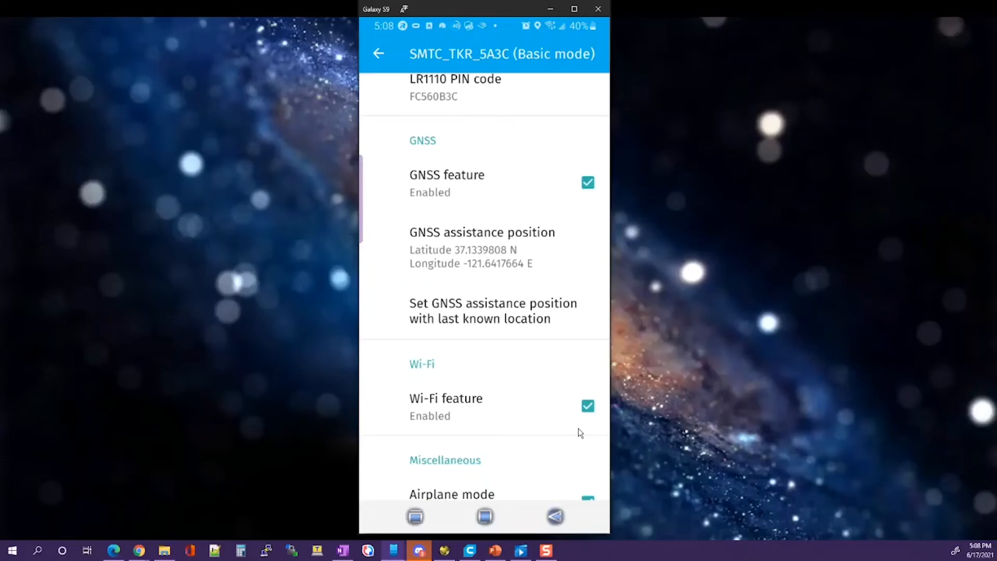
{"action": "mouse_move", "coordinate": [534, 309]}
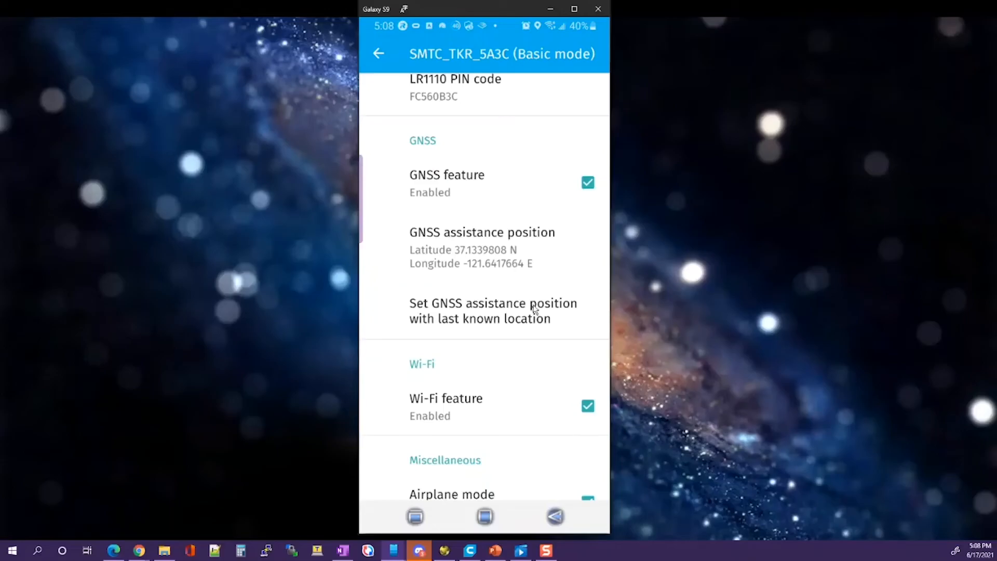
Review and confirm the assistance position 37.1339808, -121.6417664 in the coordinates dialog.
{"action": "left_click", "coordinate": [482, 247]}
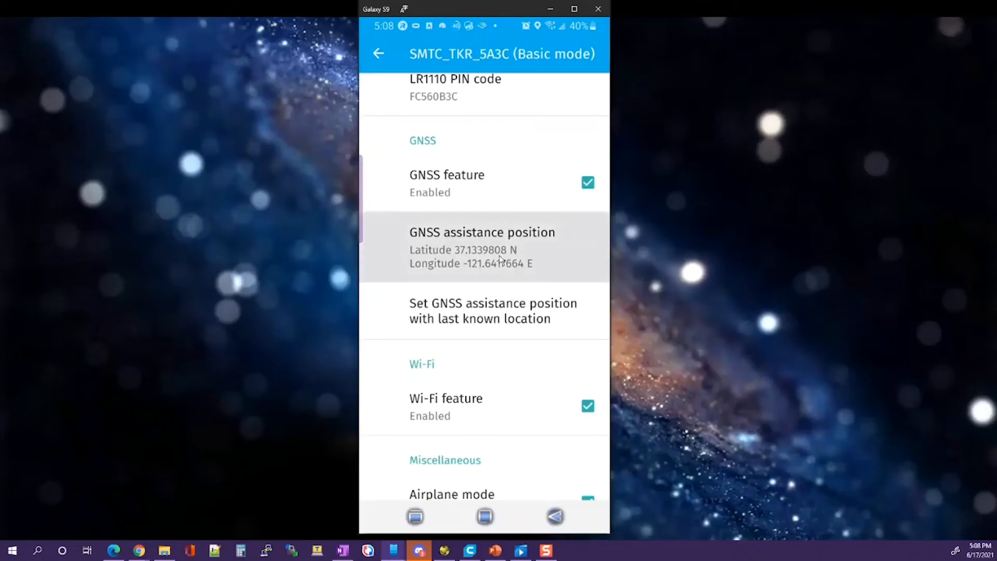
{"action": "left_click", "coordinate": [482, 247]}
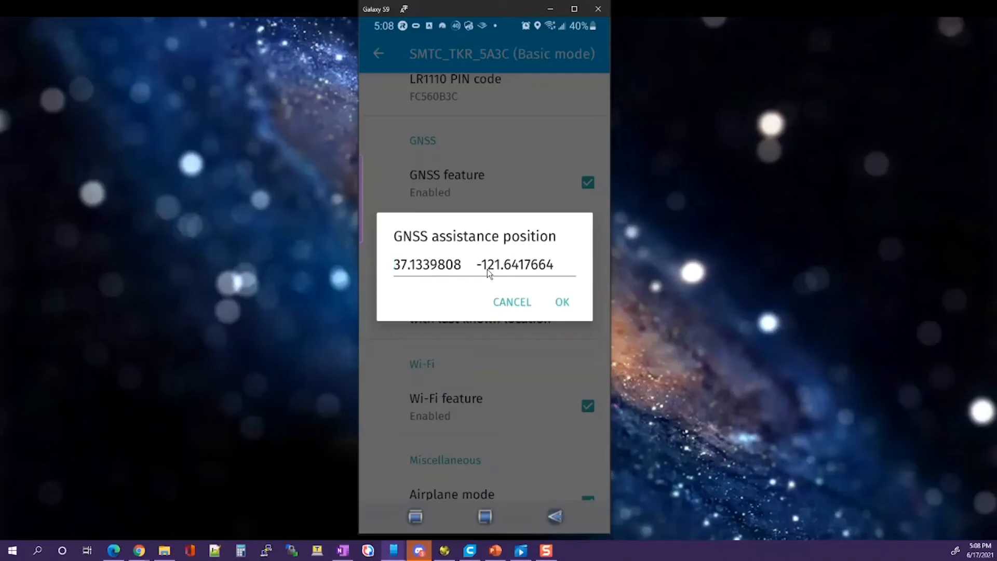
{"action": "left_click", "coordinate": [562, 301]}
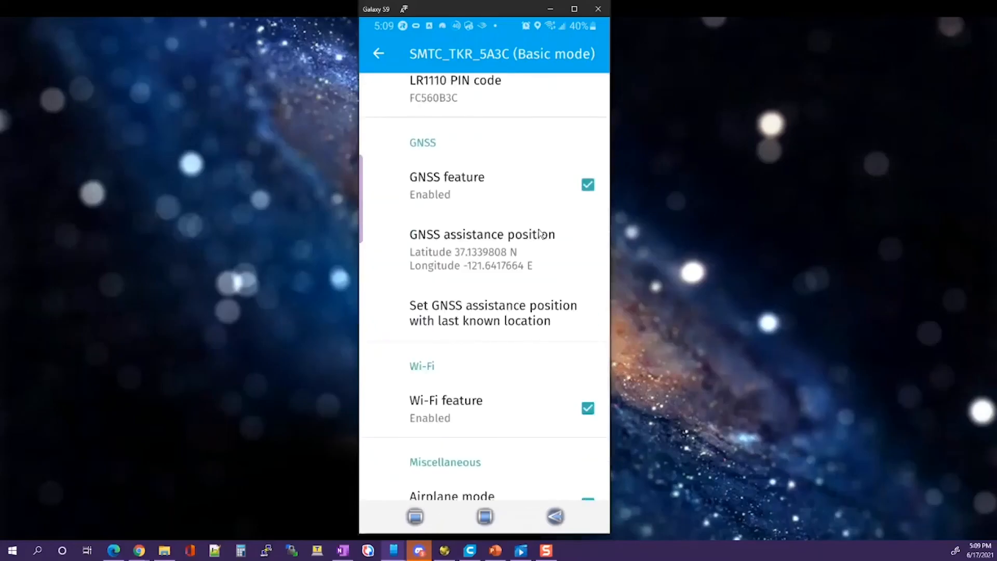
{"action": "scroll", "scroll_direction": "up", "scroll_amount": 3}
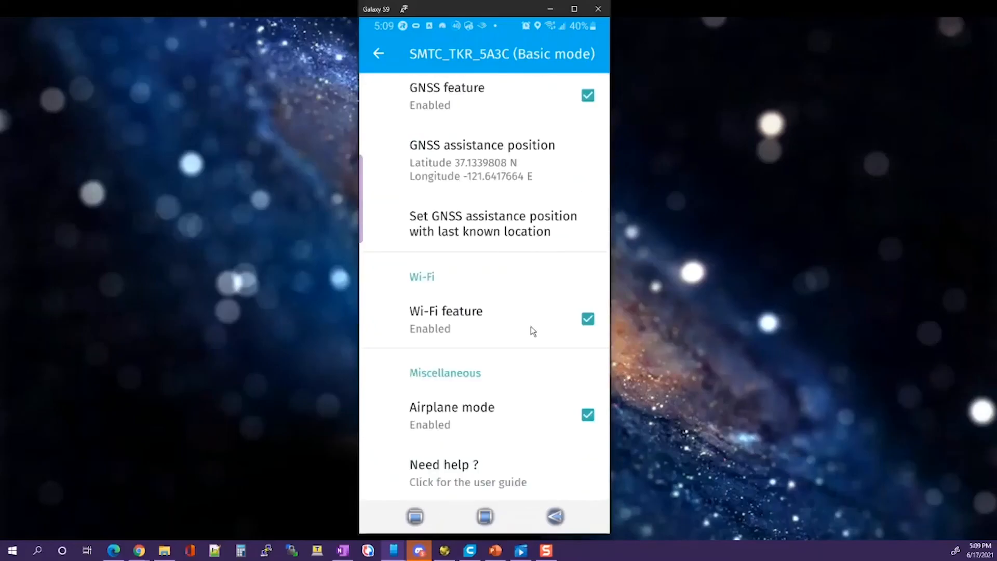